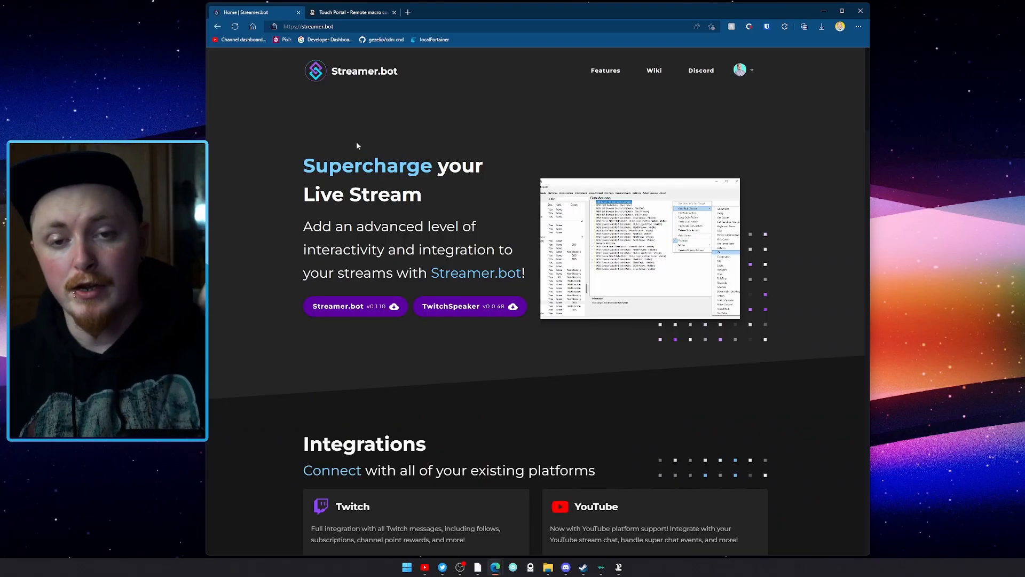
mouse_move(349, 307)
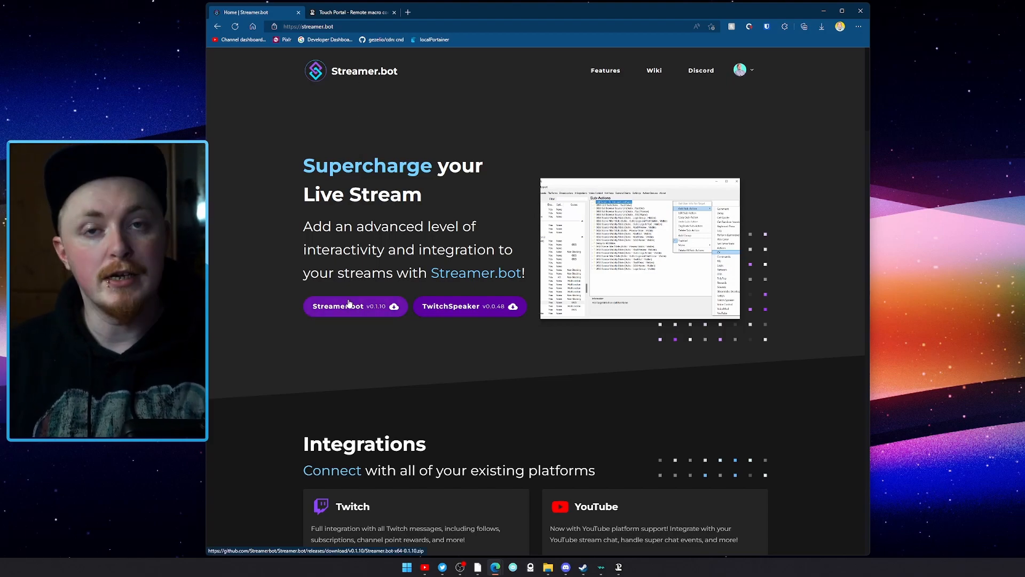
- Switch to the Touch Portal site and scroll to the Pro upgrade details
left_click(357, 11)
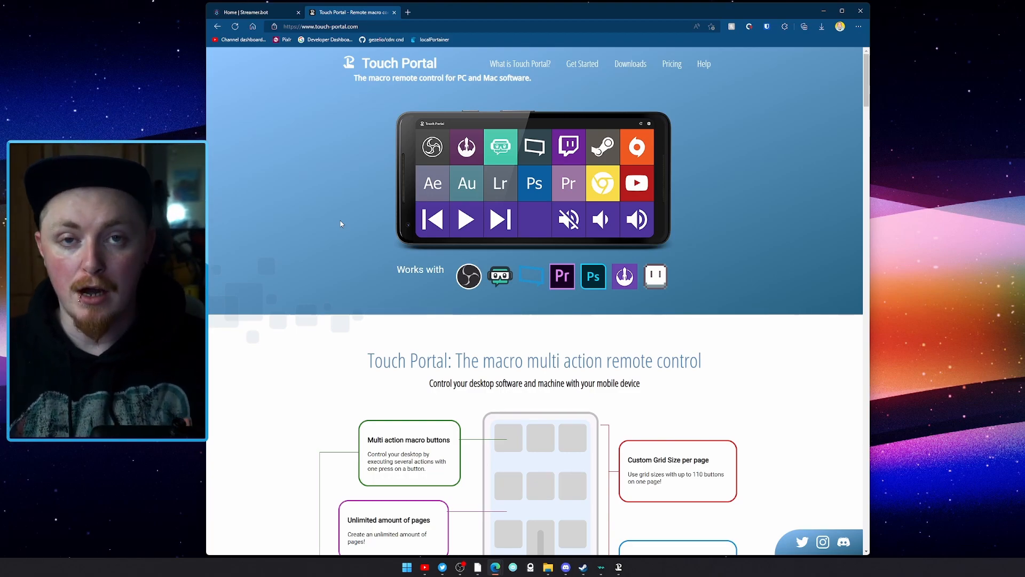
scroll("down", 3)
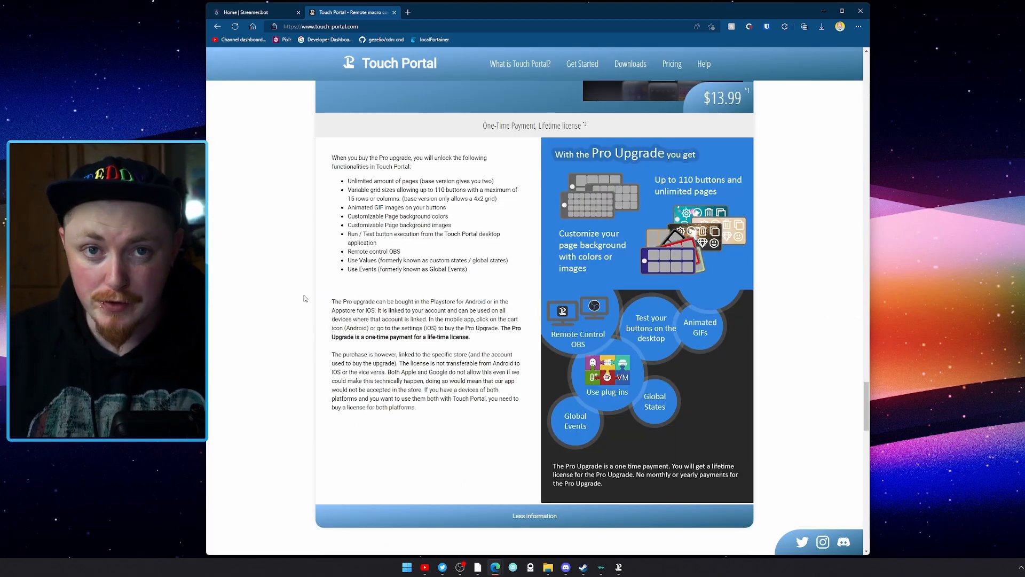
scroll("up", 3)
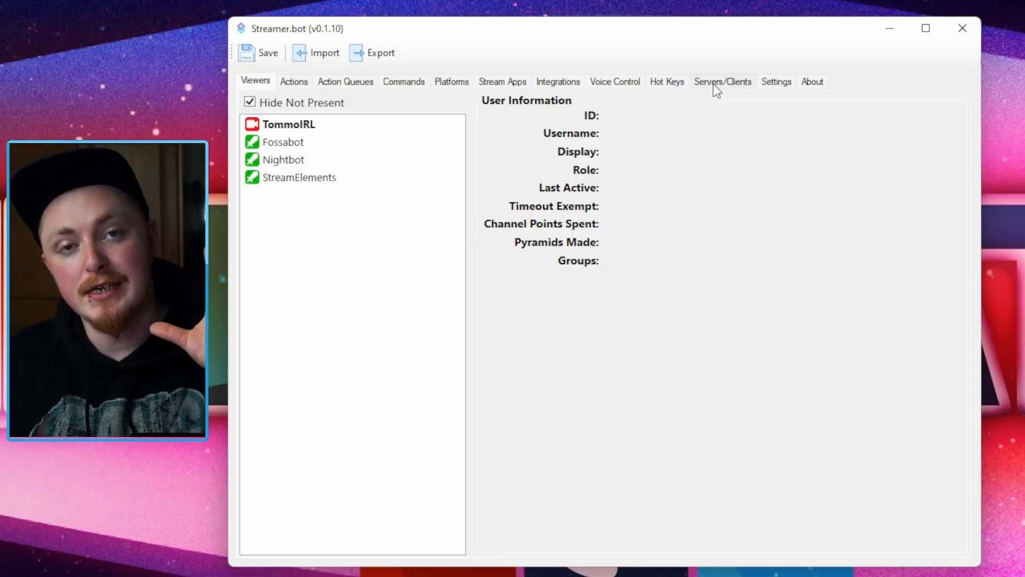
- Show Streamer.bot's websocket server settings (127.0.0.1:8080) and enable Auto Start
left_click(722, 81)
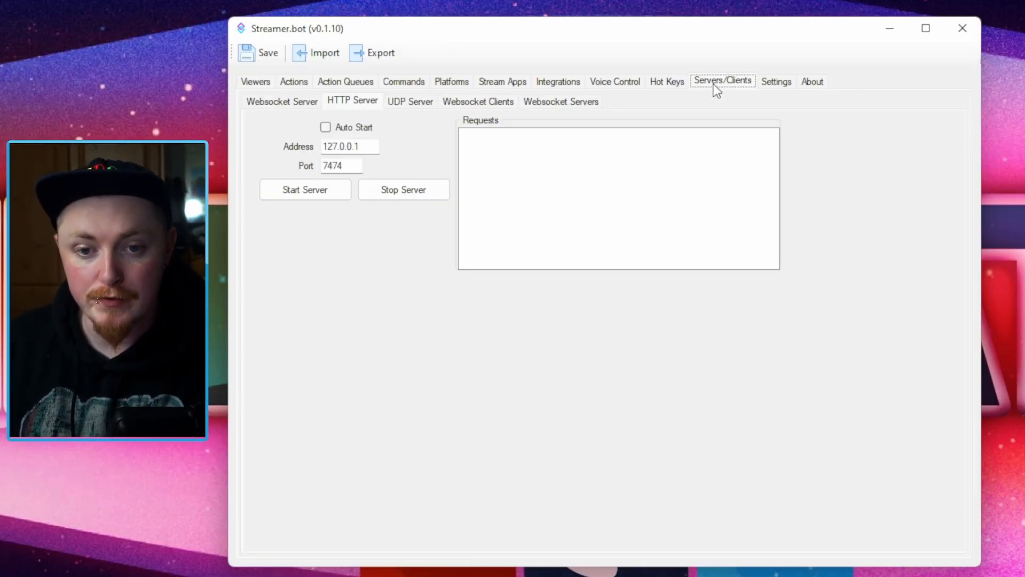
left_click(282, 101)
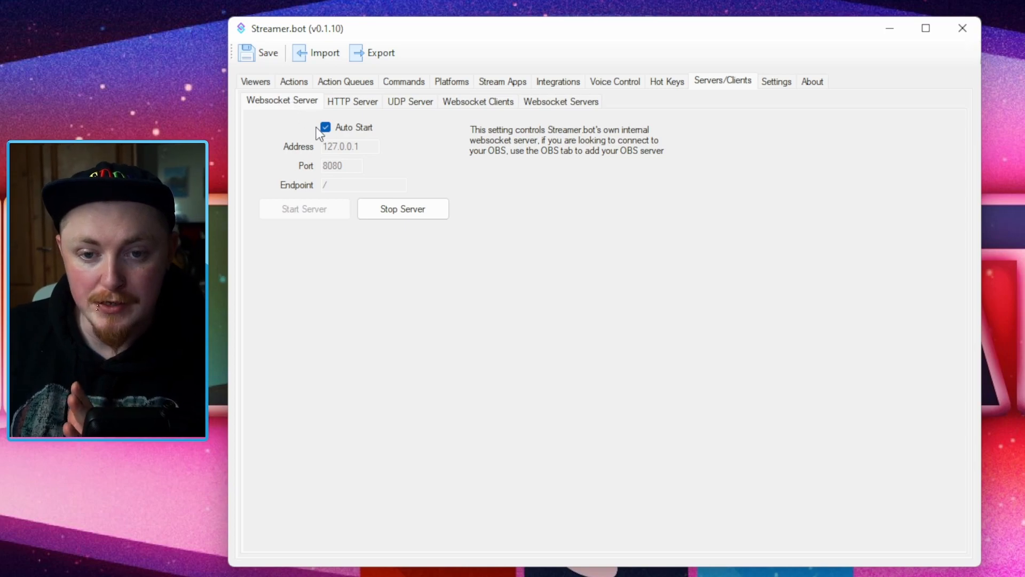
left_click(325, 127)
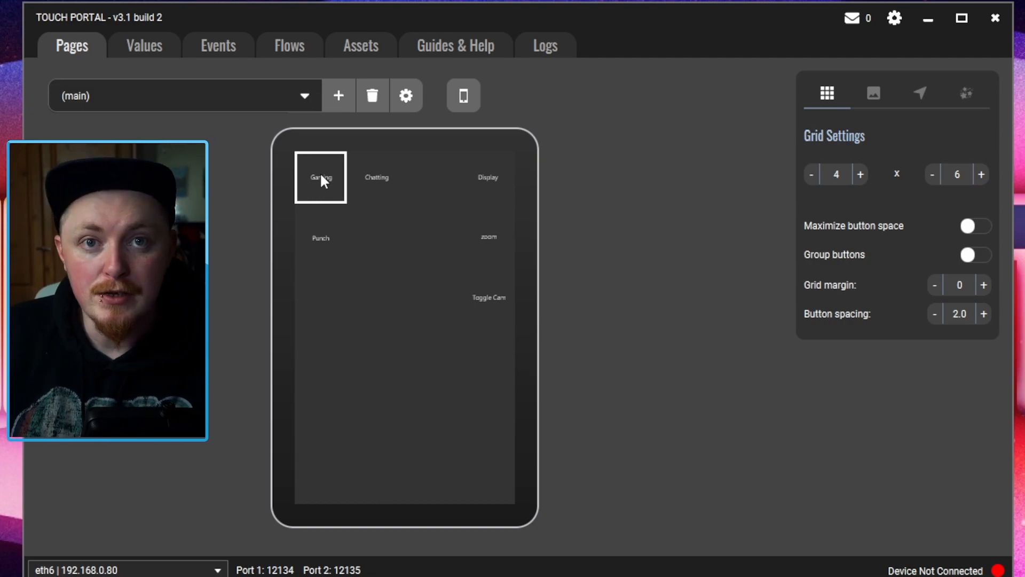
left_click(376, 177)
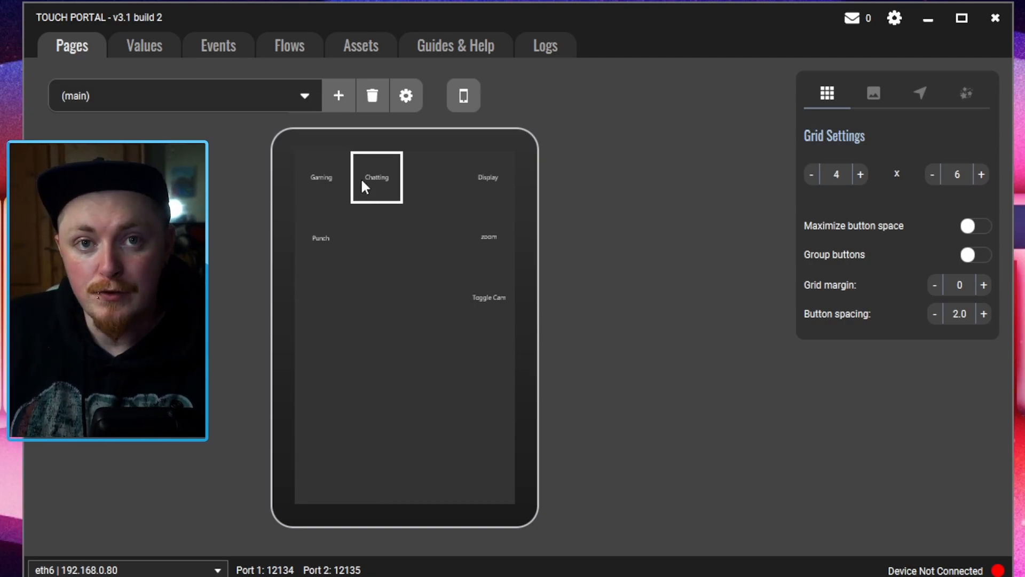
left_click(321, 238)
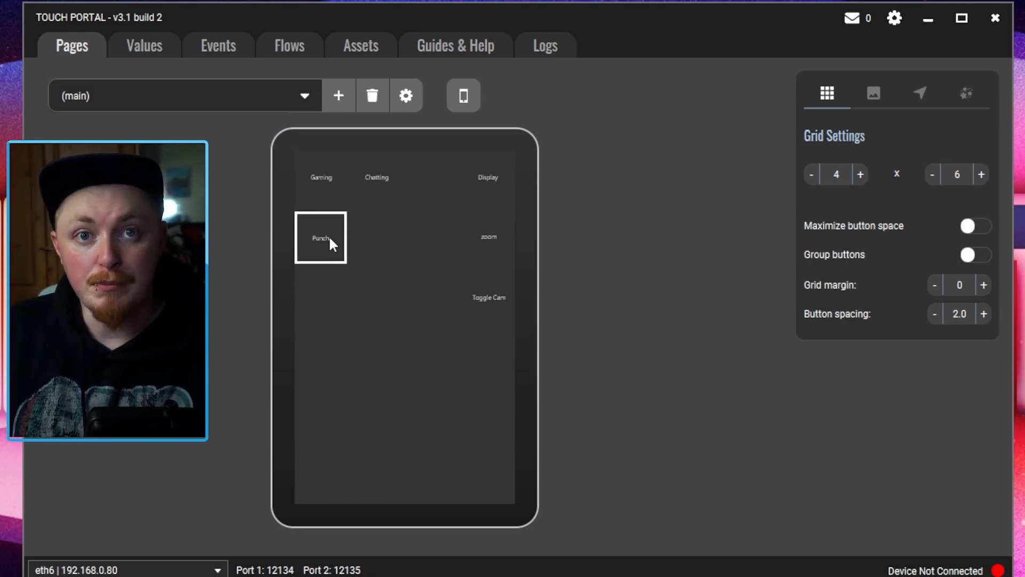
left_click(488, 178)
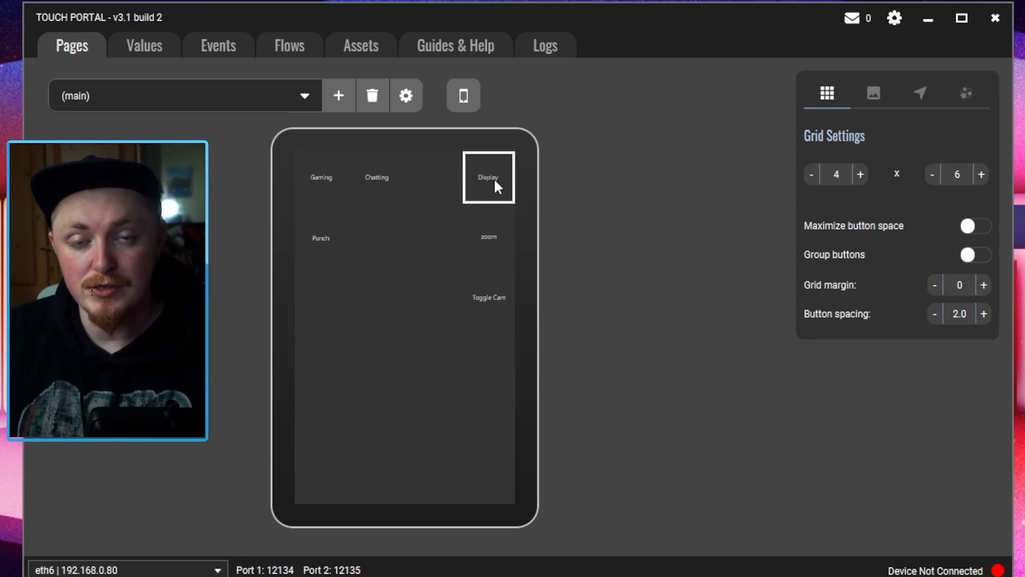
left_click(959, 18)
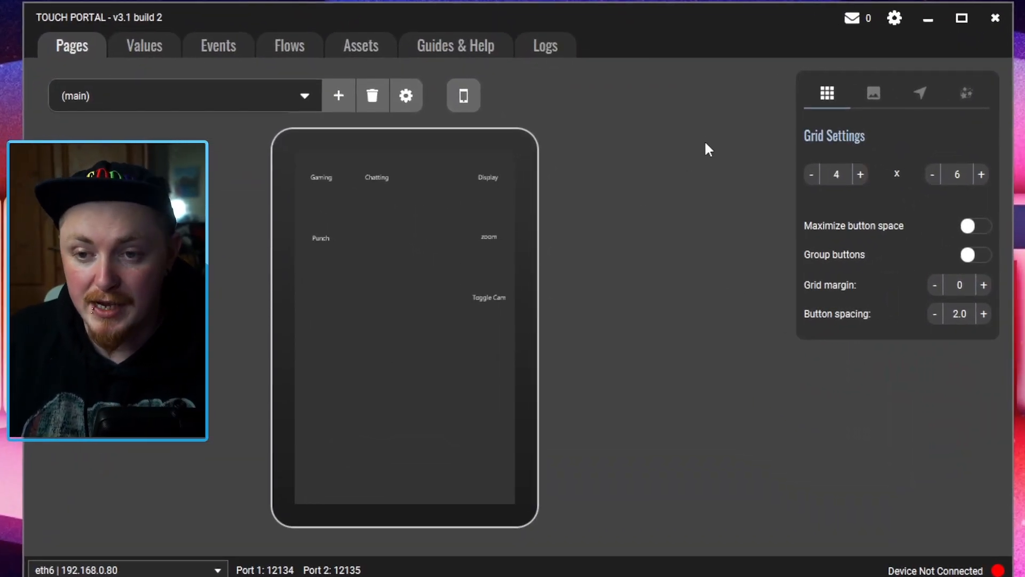
mouse_move(653, 95)
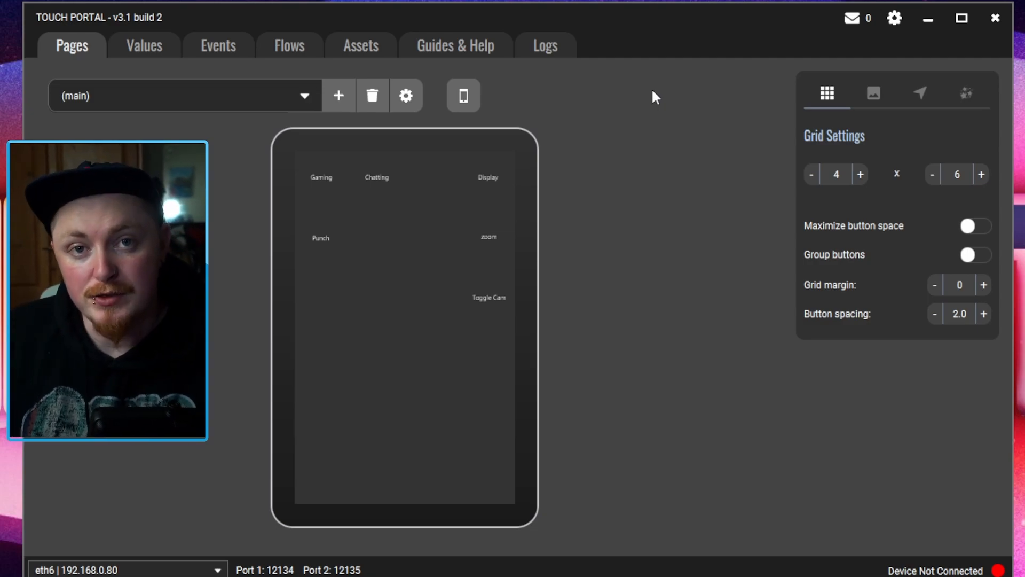
mouse_move(607, 113)
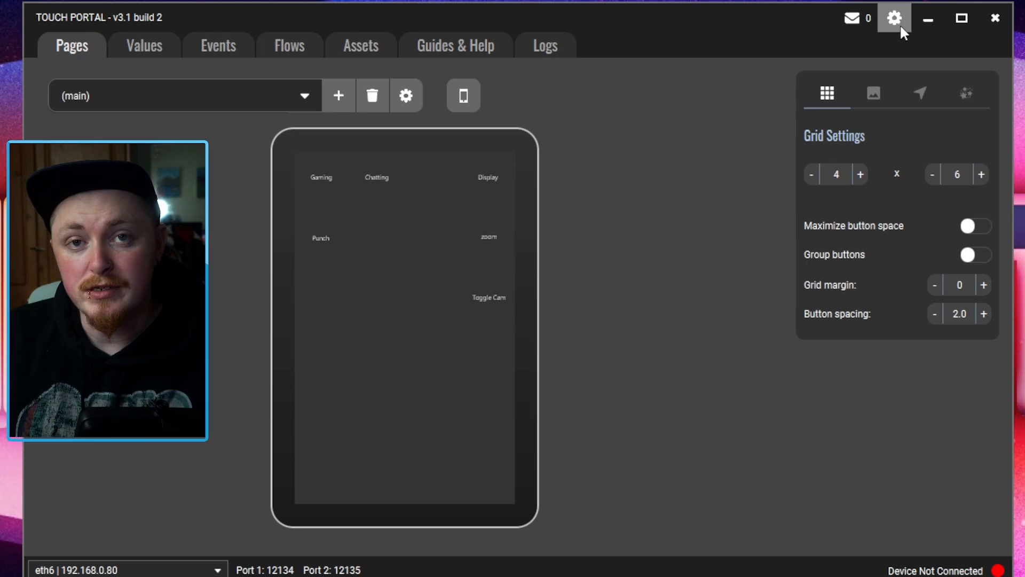
- Import the Streamer.bot plug-in file through Touch Portal's Settings
left_click(894, 16)
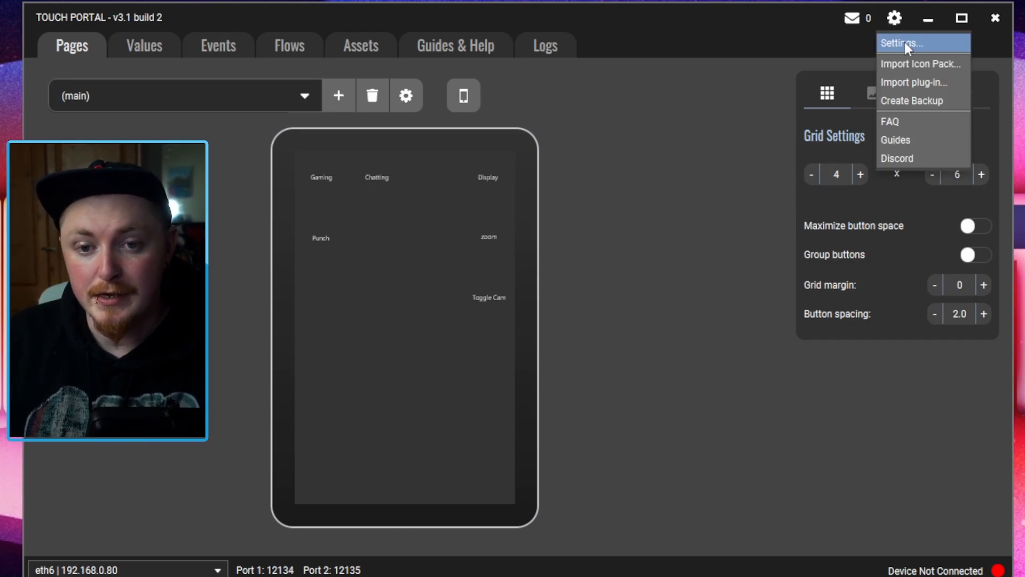
left_click(901, 44)
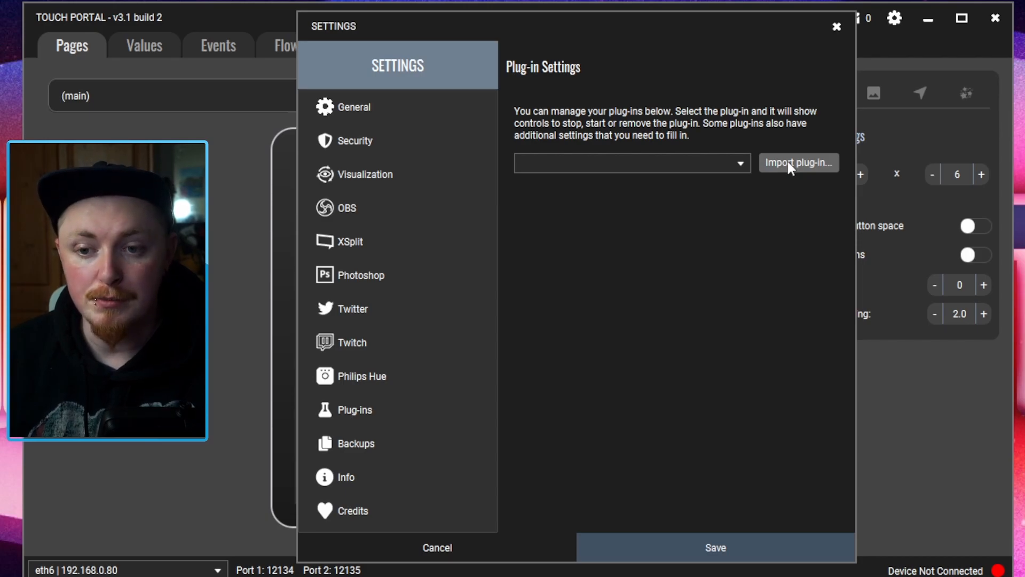
left_click(798, 162)
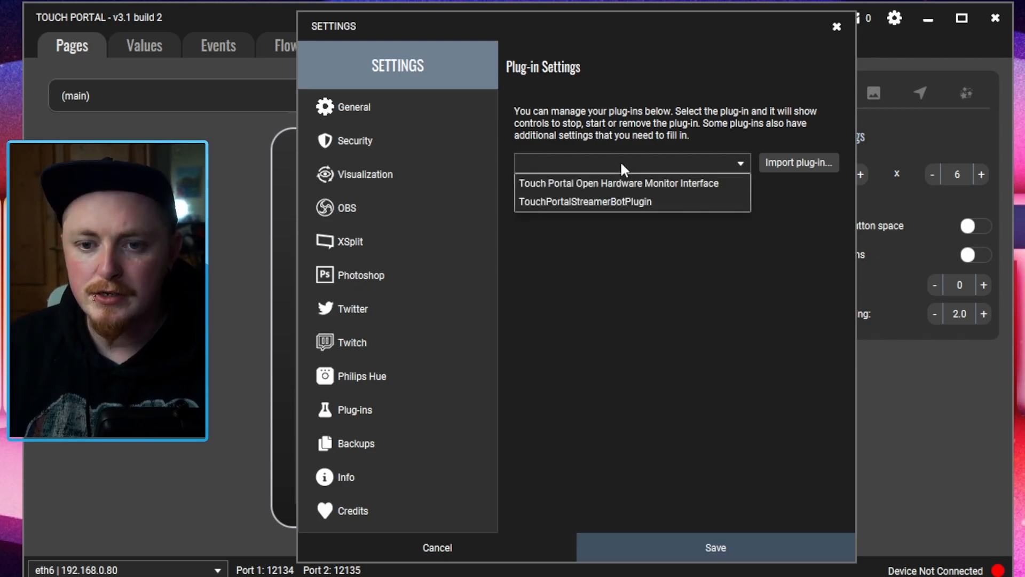
- Select TouchPortalStreamerBotPlugin, start it, and confirm with Yes
left_click(583, 201)
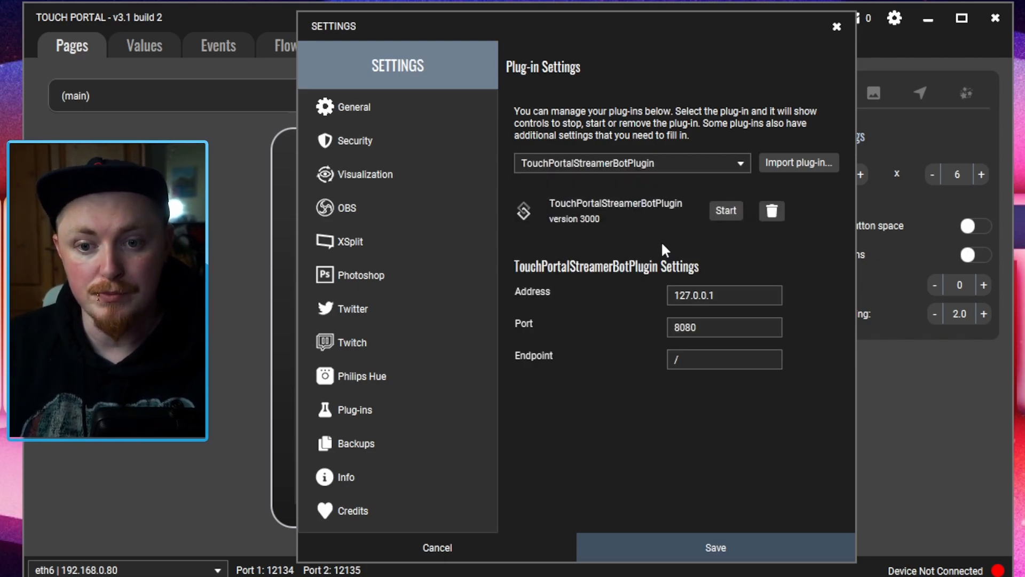
left_click(726, 210)
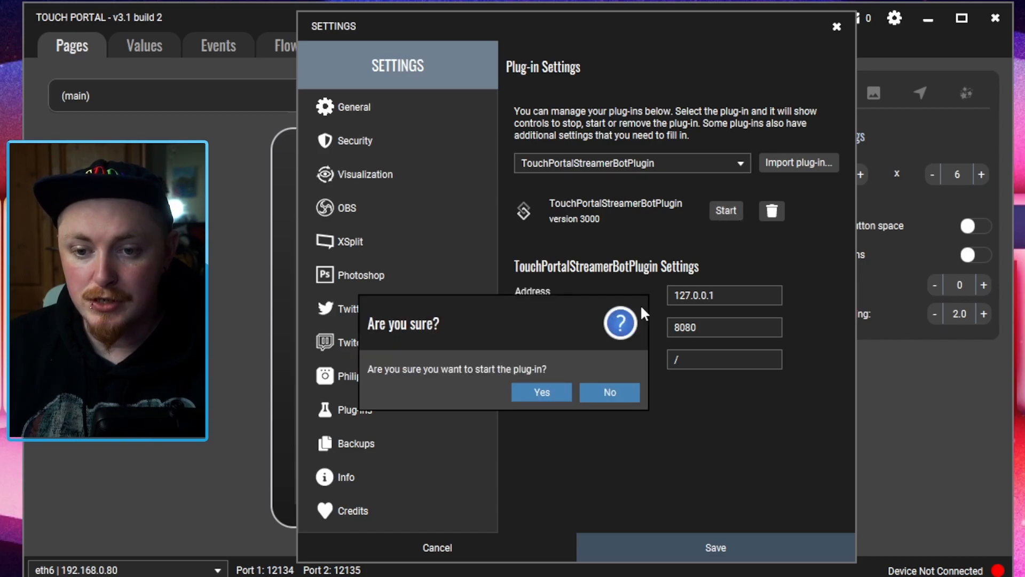
left_click(541, 392)
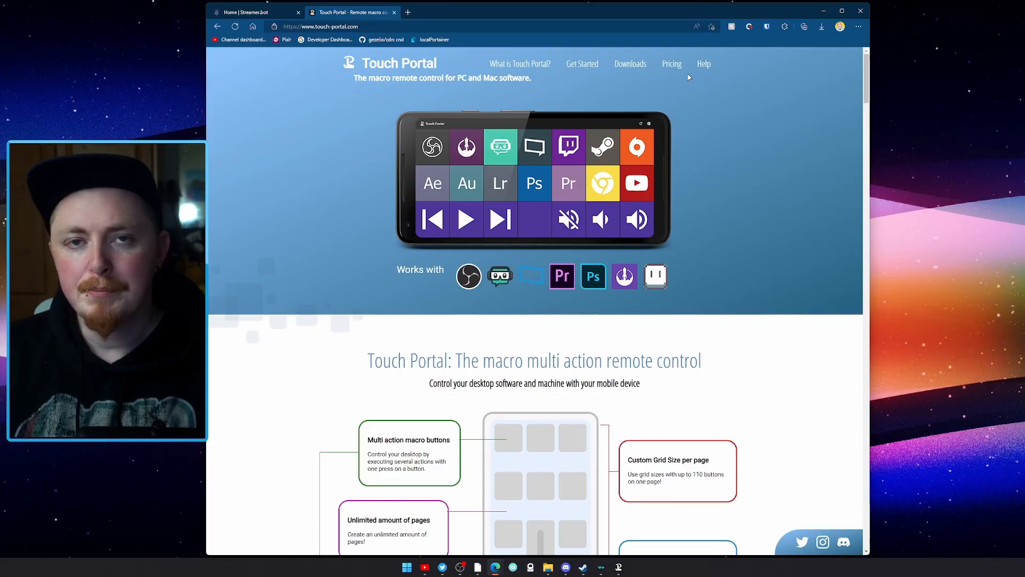
- Go to Downloads > Plug-ins on touch-portal.com and scroll the plug-in list
left_click(630, 63)
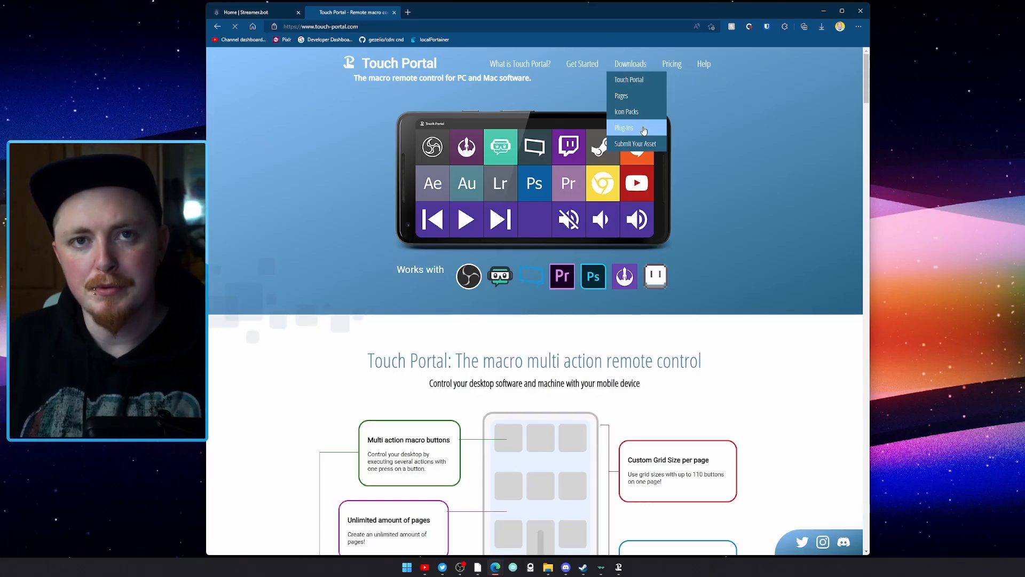
left_click(624, 128)
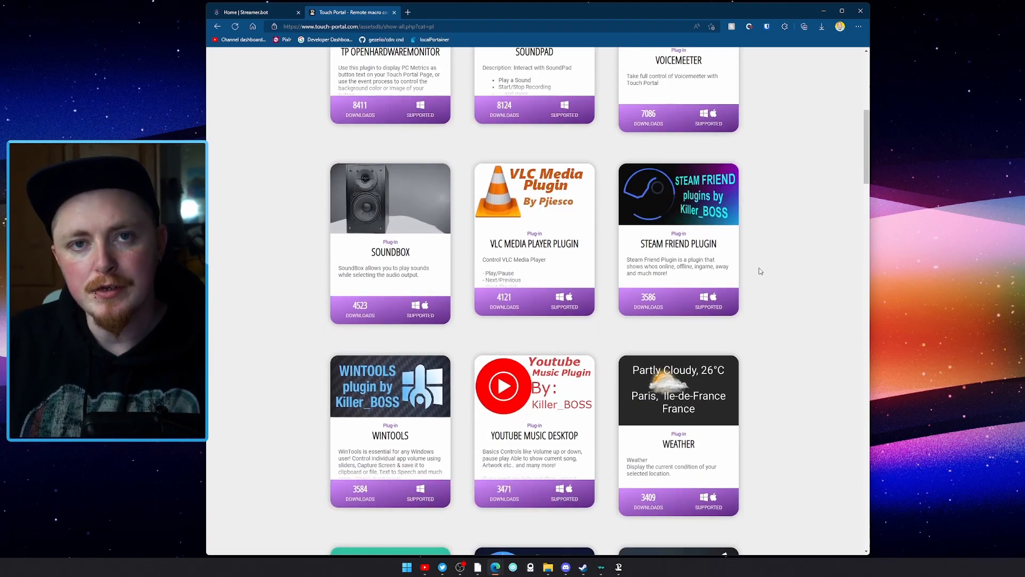
scroll("down", 3)
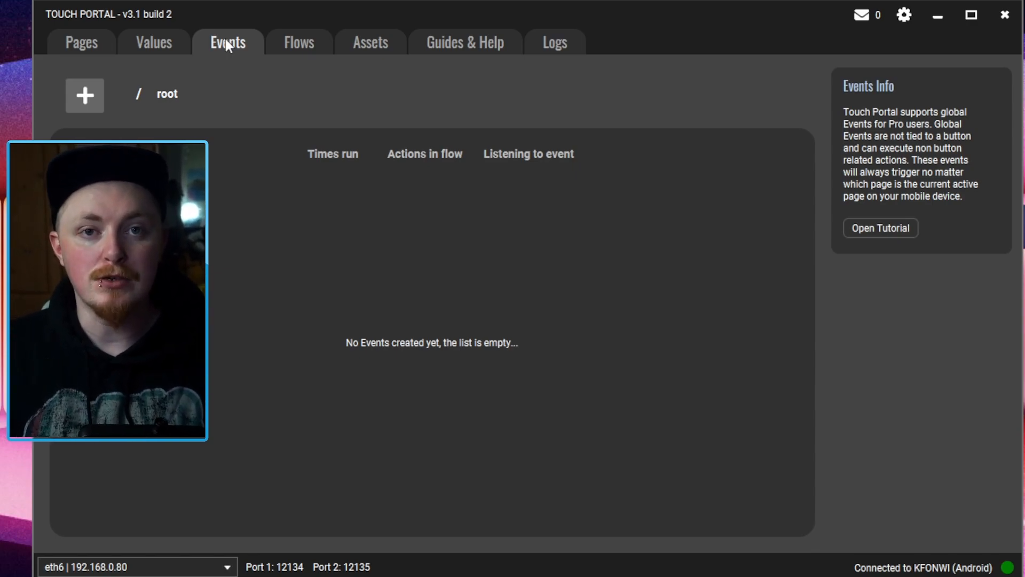
- Add a new global event and browse its Event trigger list (Photoshop, OBS, plug-ins)
left_click(84, 95)
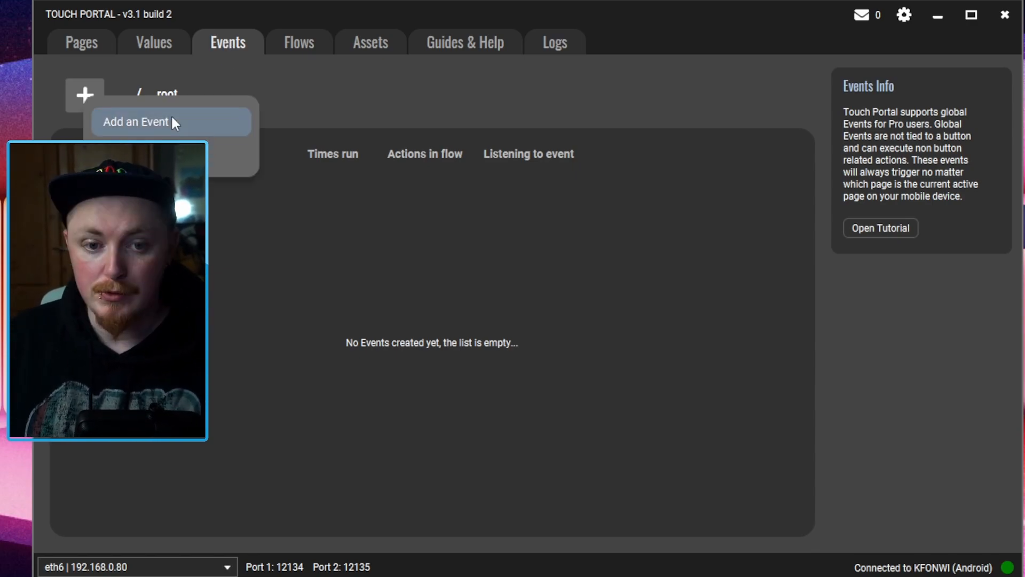
left_click(138, 122)
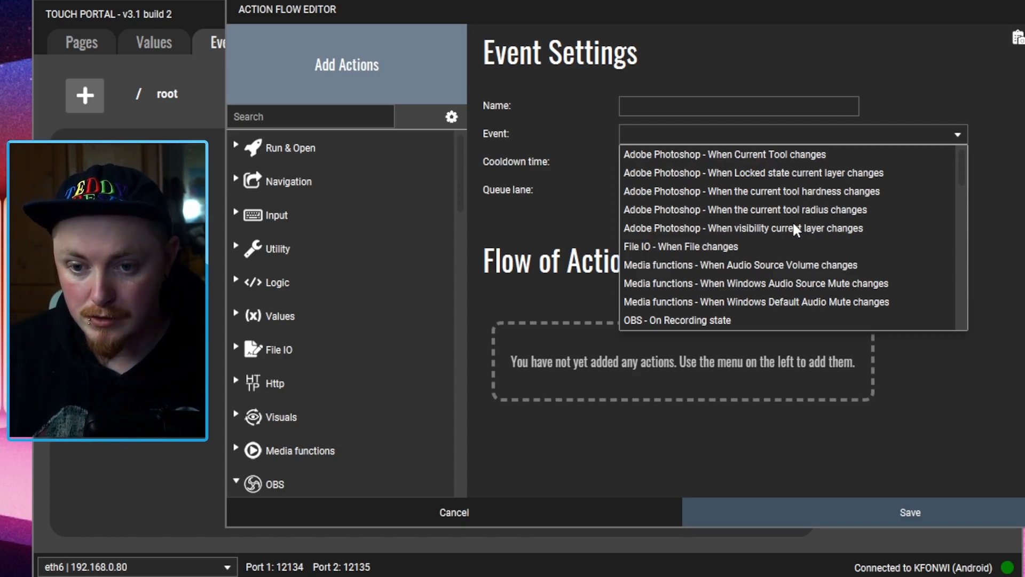
scroll("down", 3)
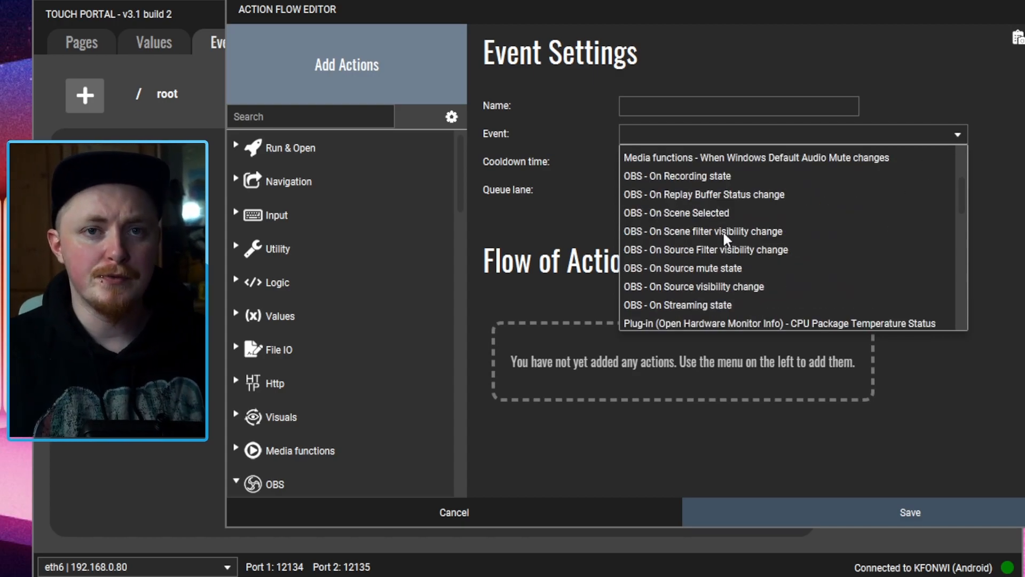